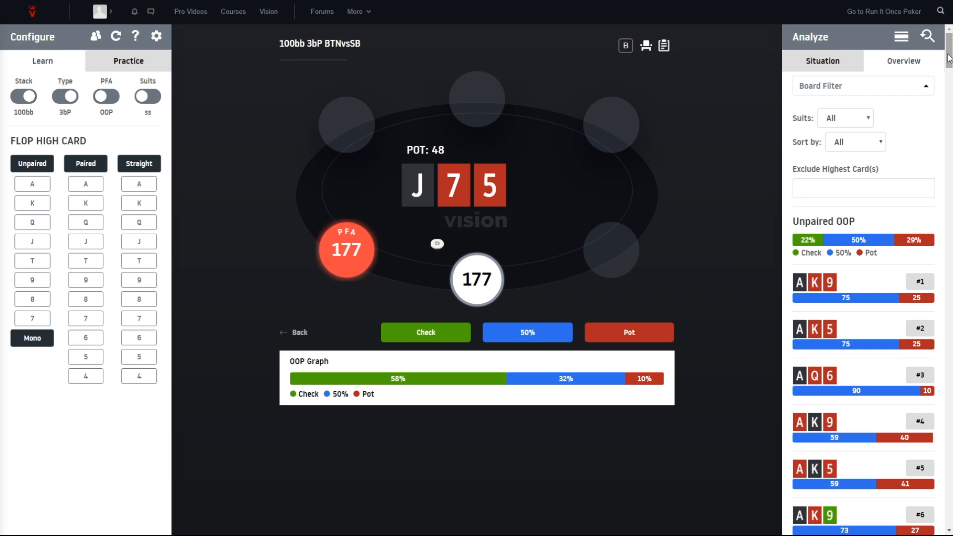
Scroll the Analyze Overview board list down to the J43 entry, board #113.
scroll("down", 3)
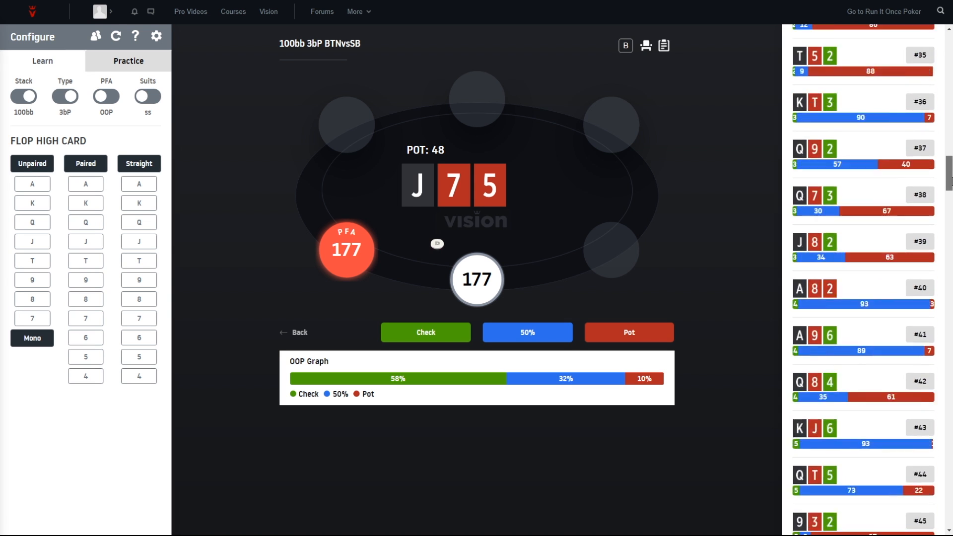
scroll("down", 3)
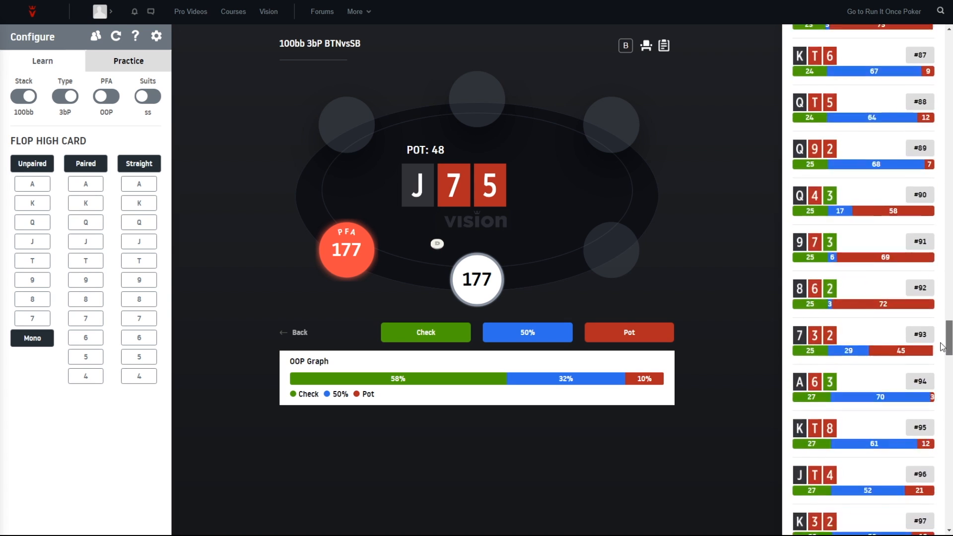
scroll("down", 3)
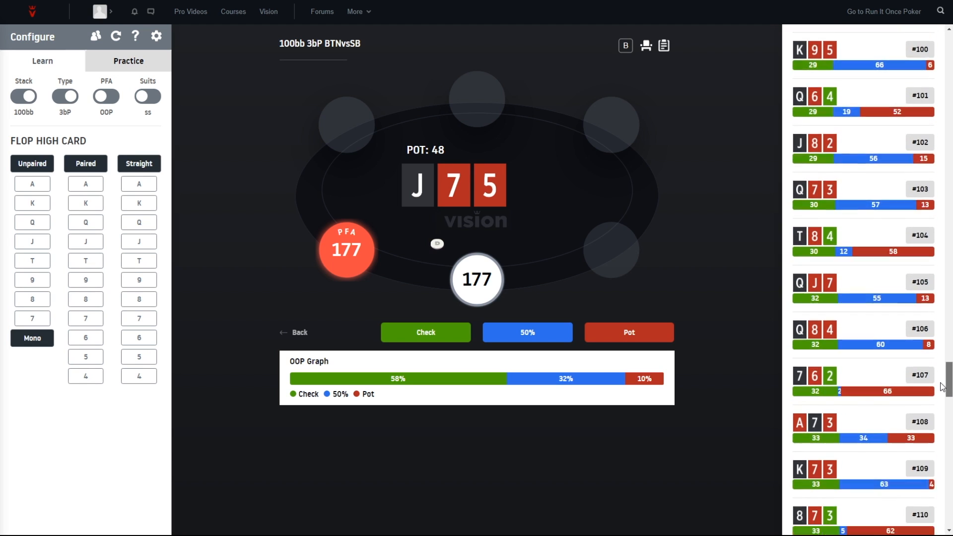
scroll("down", 3)
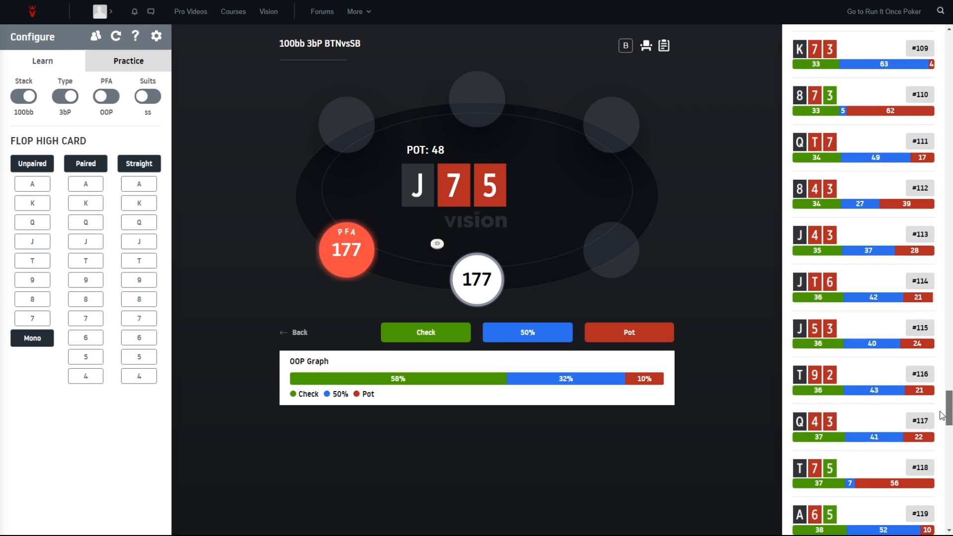
scroll("down", 3)
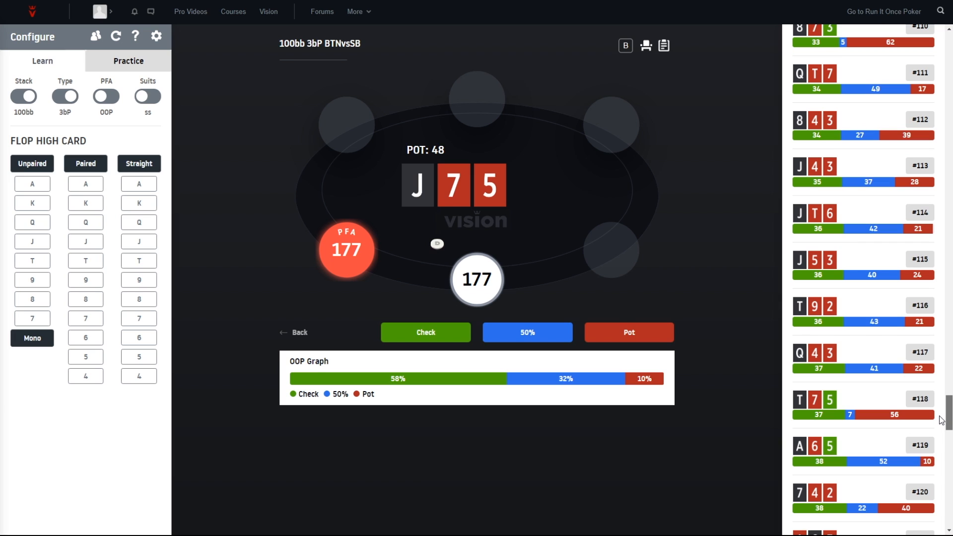
mouse_move(831, 184)
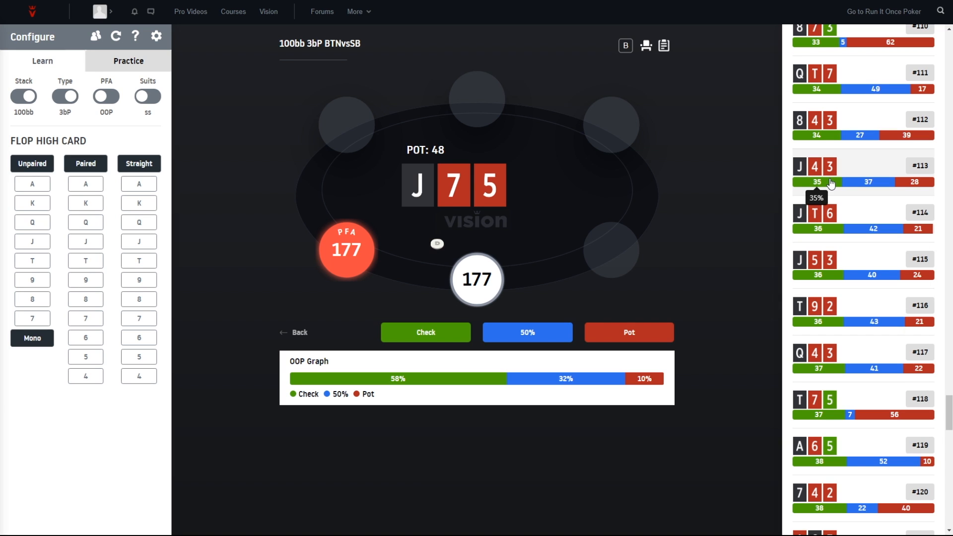
mouse_move(855, 165)
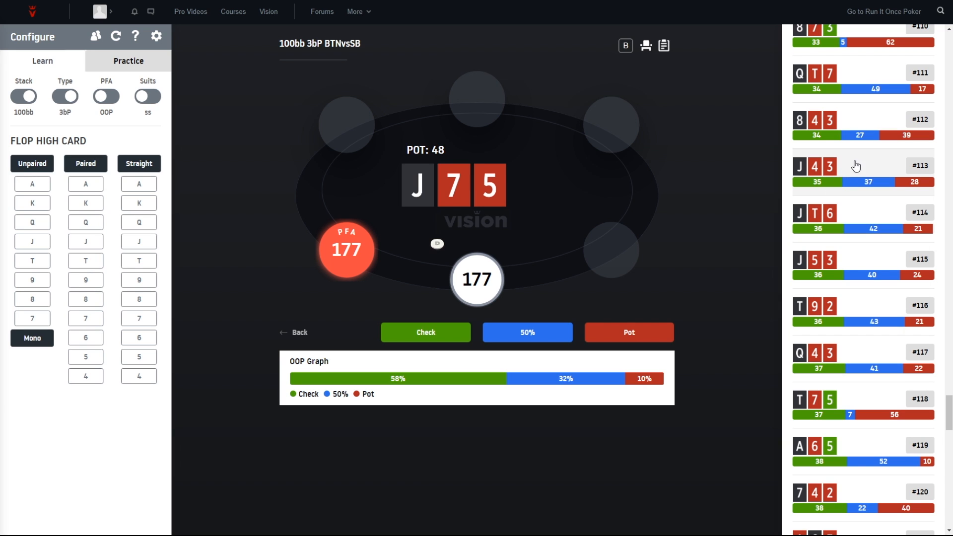
mouse_move(829, 196)
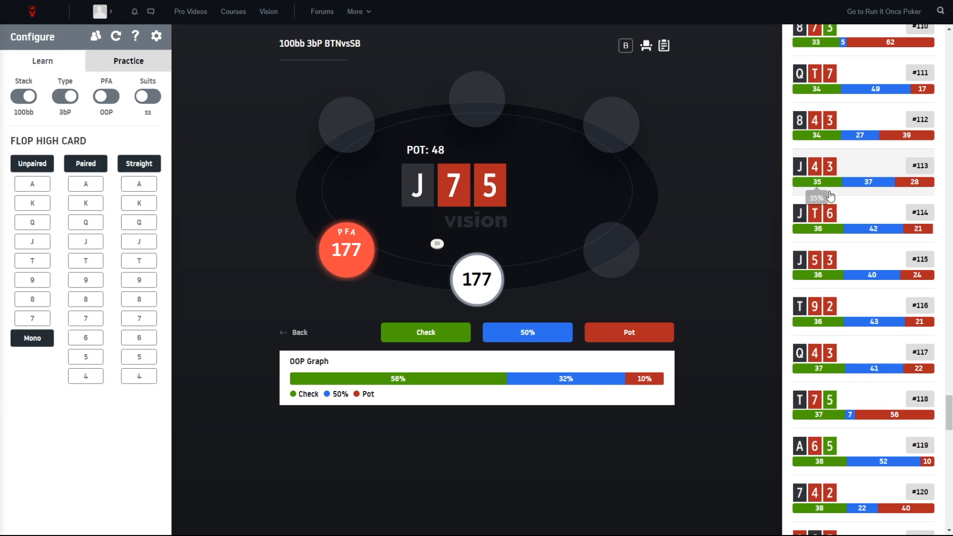
mouse_move(911, 199)
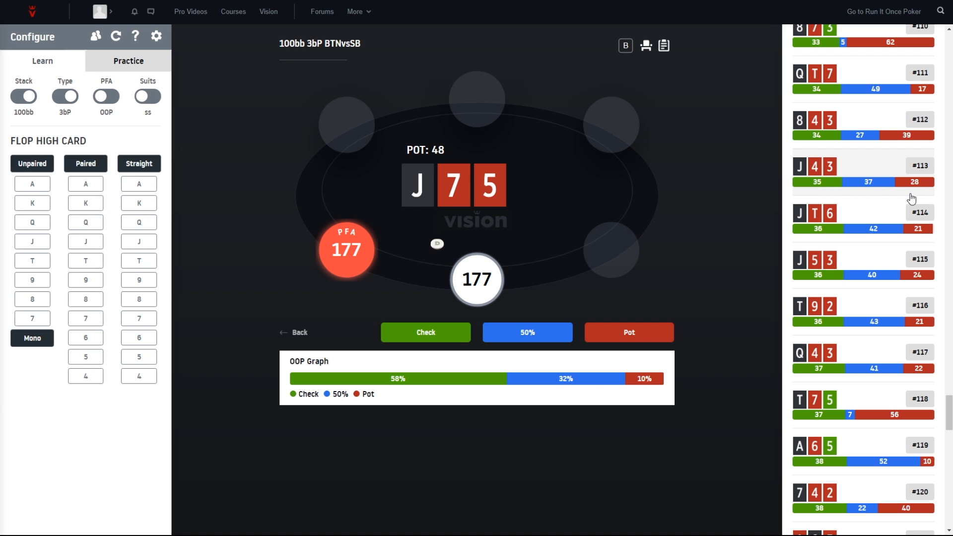
mouse_move(864, 162)
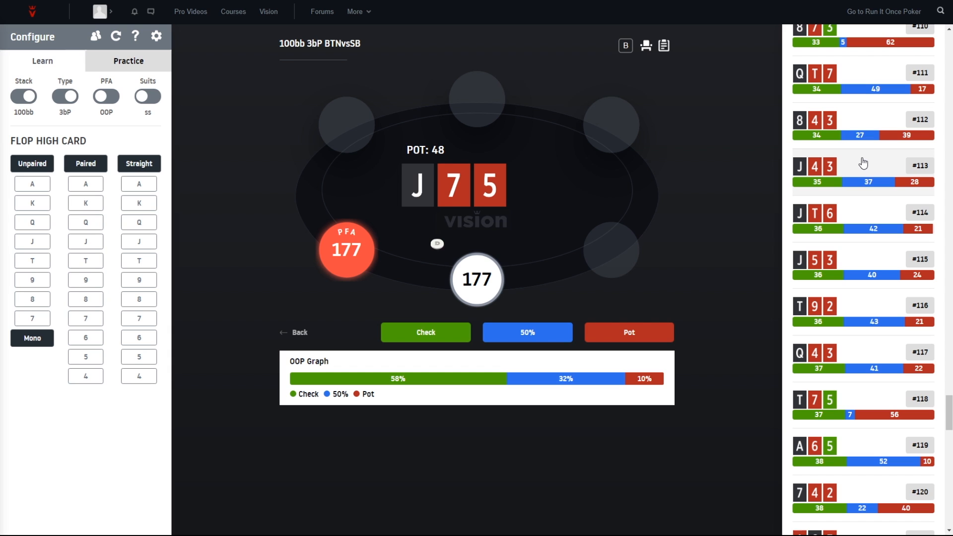
mouse_move(857, 168)
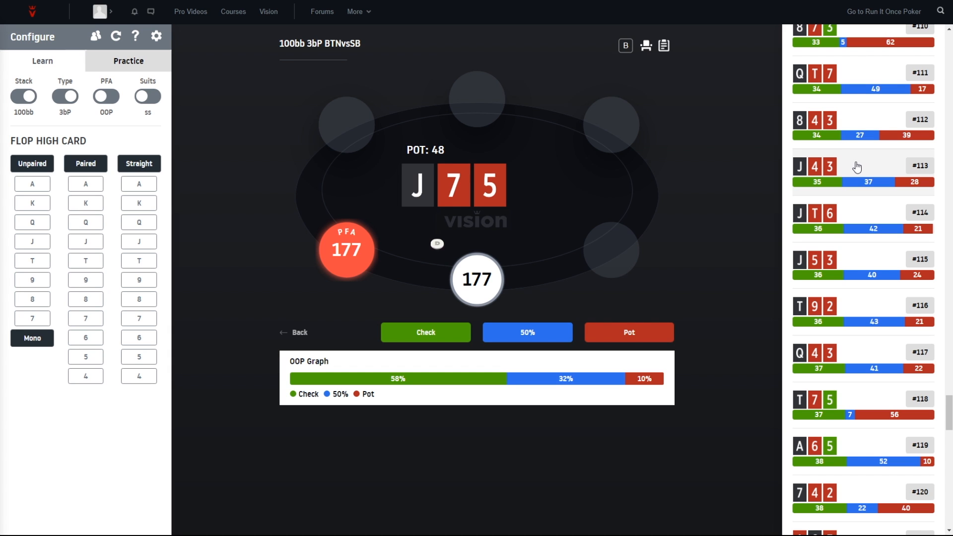
Load the J43 board showing its 35% check, 38% half-pot, 28% pot split.
left_click(857, 173)
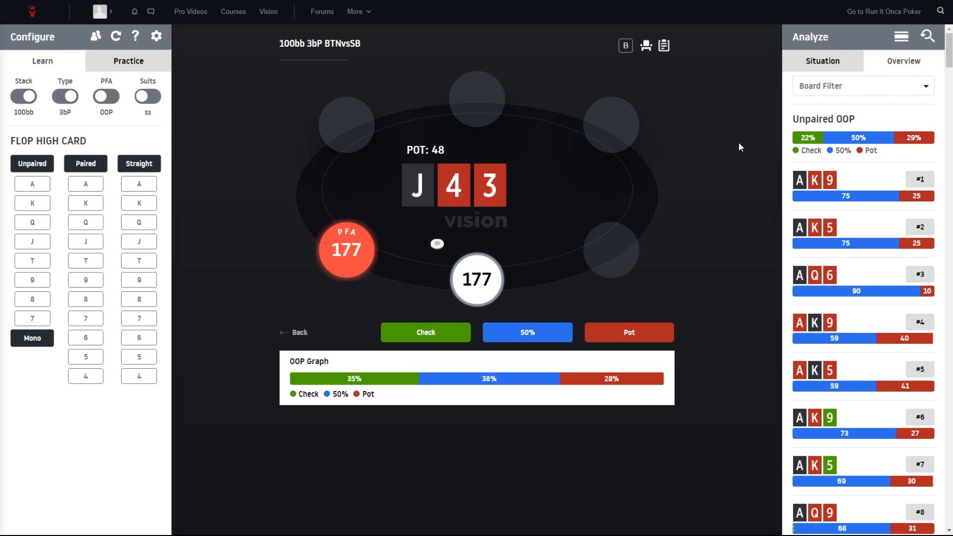
mouse_move(709, 146)
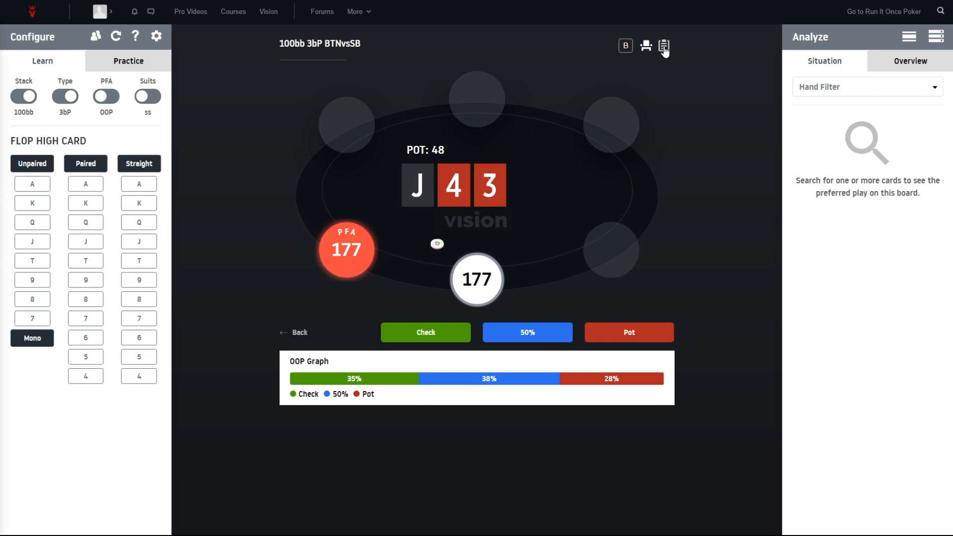
Enter Practice mode to deal a random hand, A♠A9♣6♣, on J43.
left_click(128, 61)
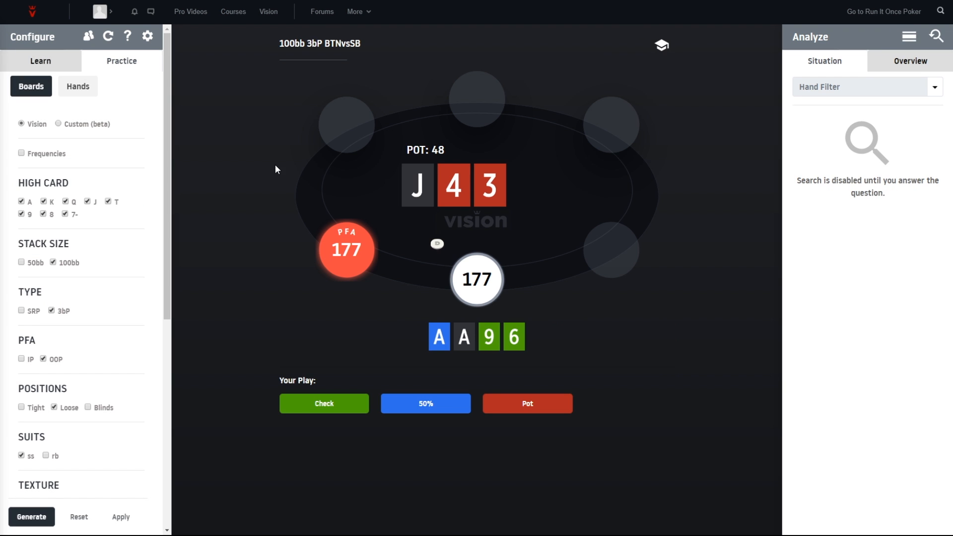
mouse_move(333, 262)
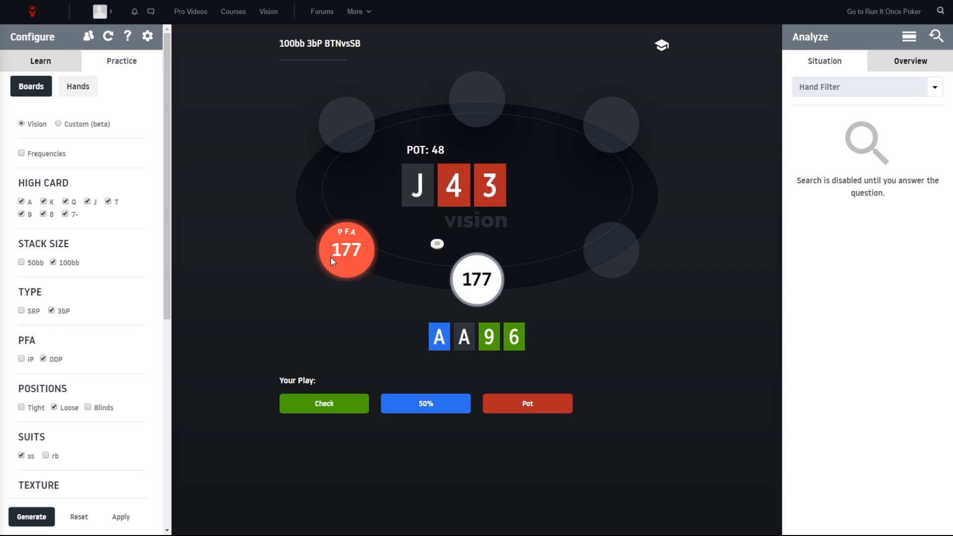
mouse_move(441, 376)
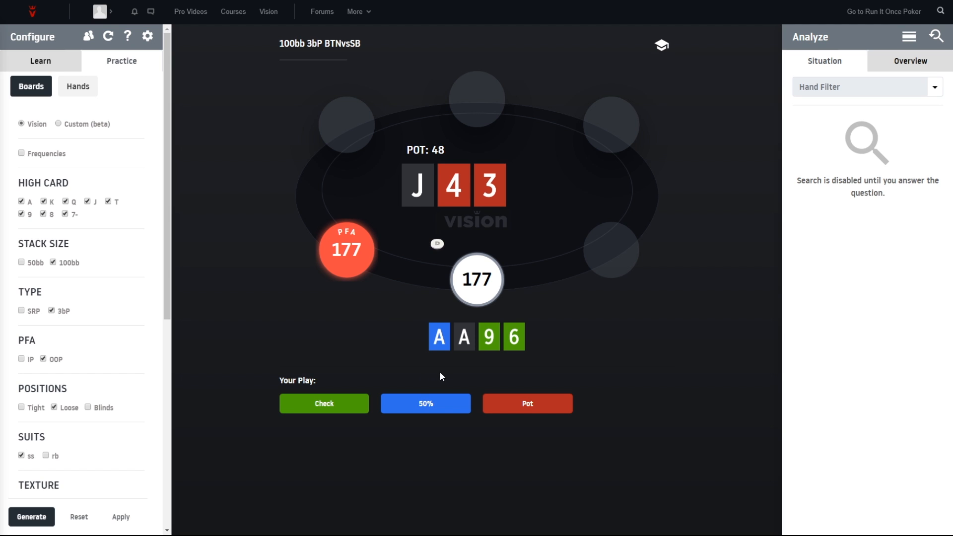
mouse_move(360, 316)
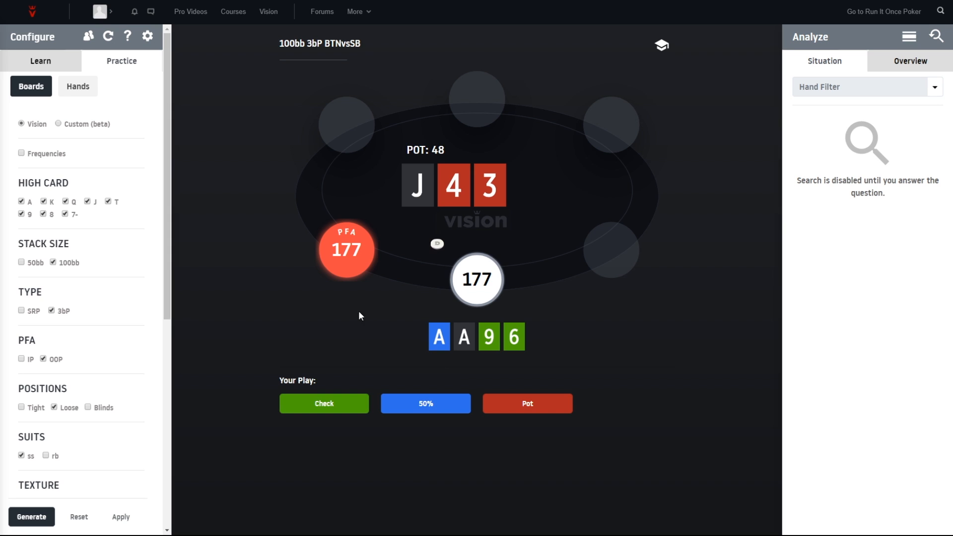
mouse_move(387, 361)
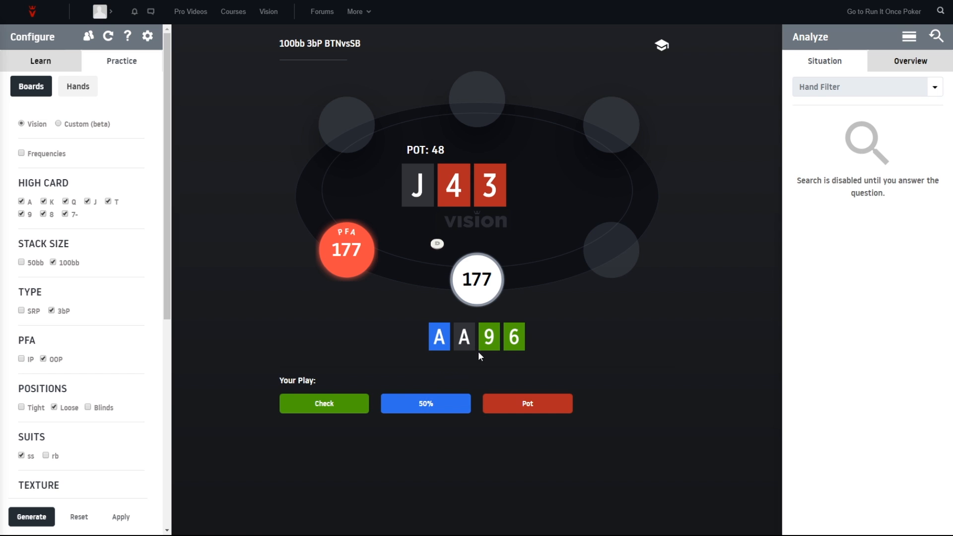
mouse_move(368, 376)
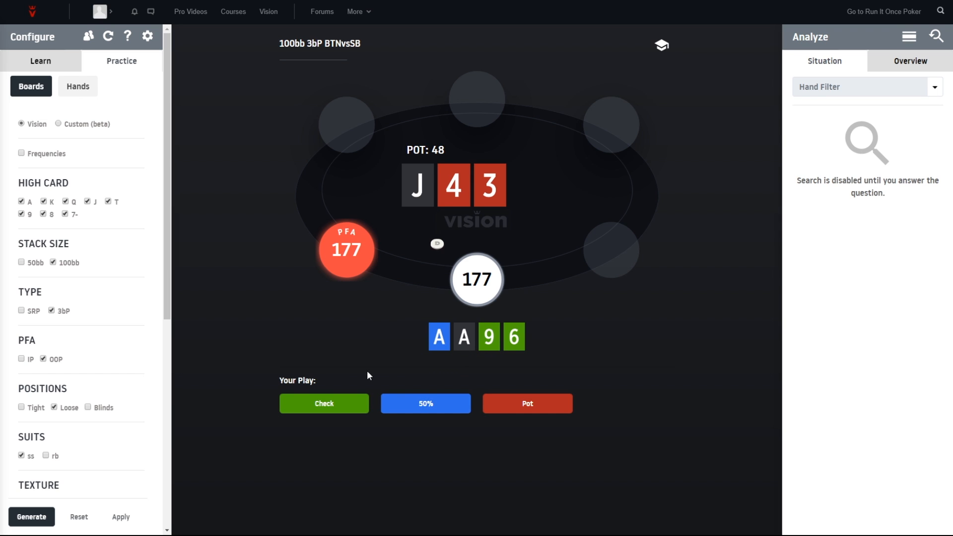
Answer Check for AA96, confirmed correct with a 39/20/41 strategy split.
left_click(323, 403)
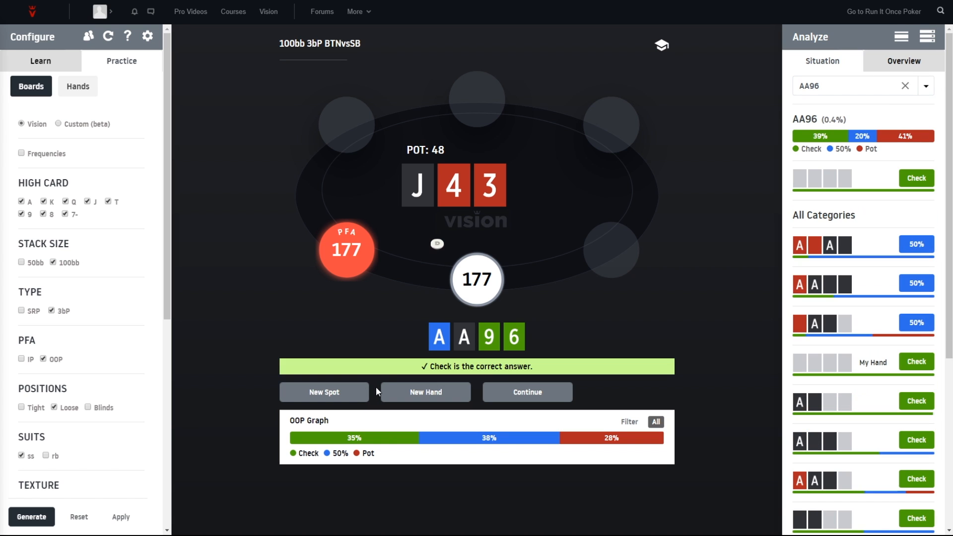
mouse_move(697, 333)
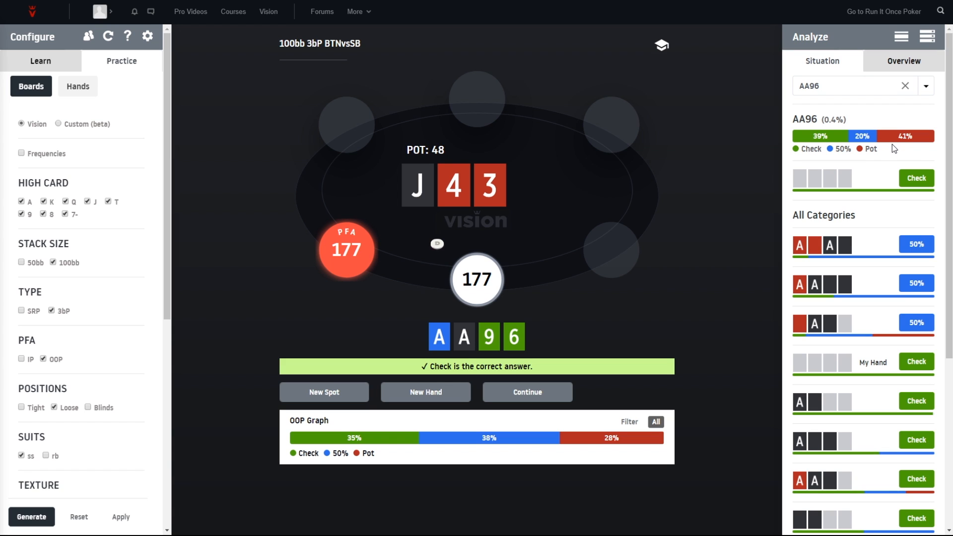
mouse_move(876, 187)
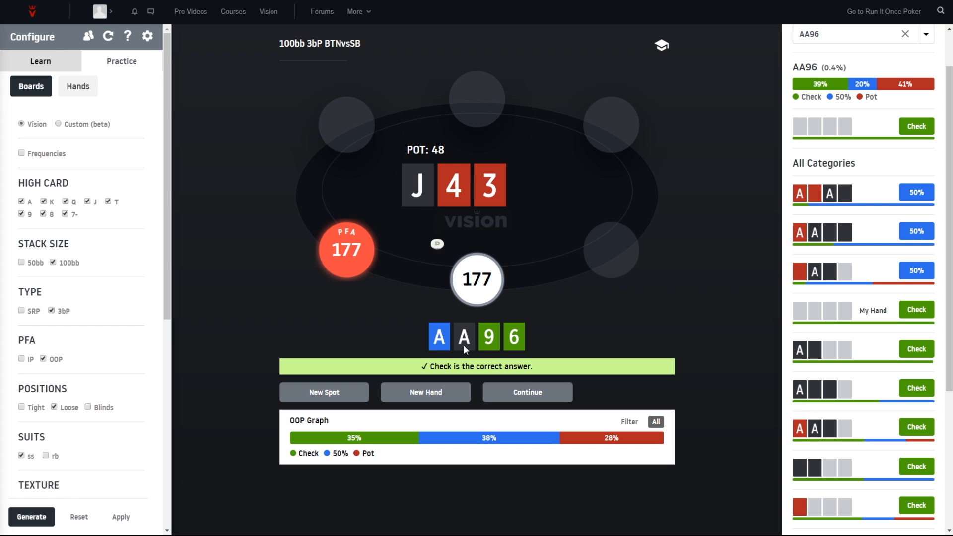
mouse_move(796, 309)
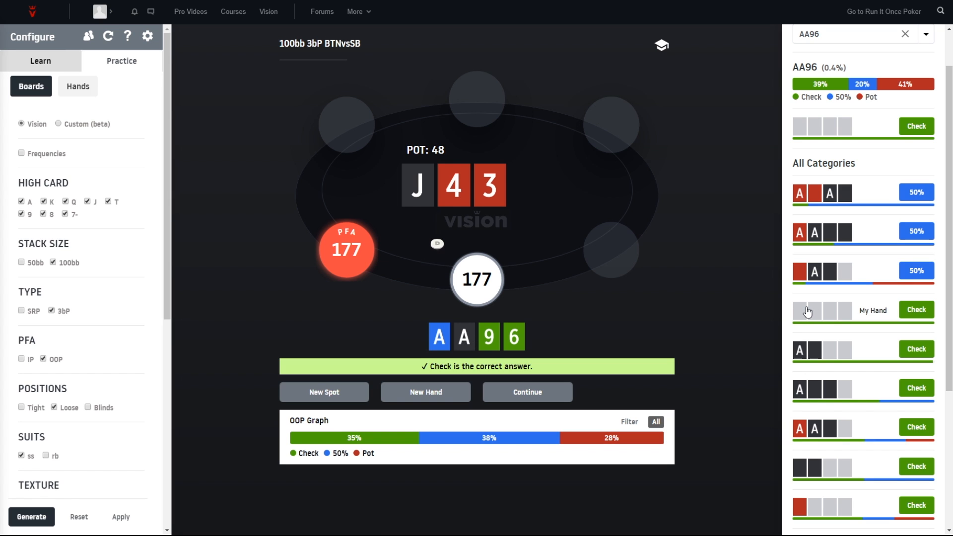
Scroll the All Categories list down to AA96's single matching hand, which recommends check.
scroll("down", 3)
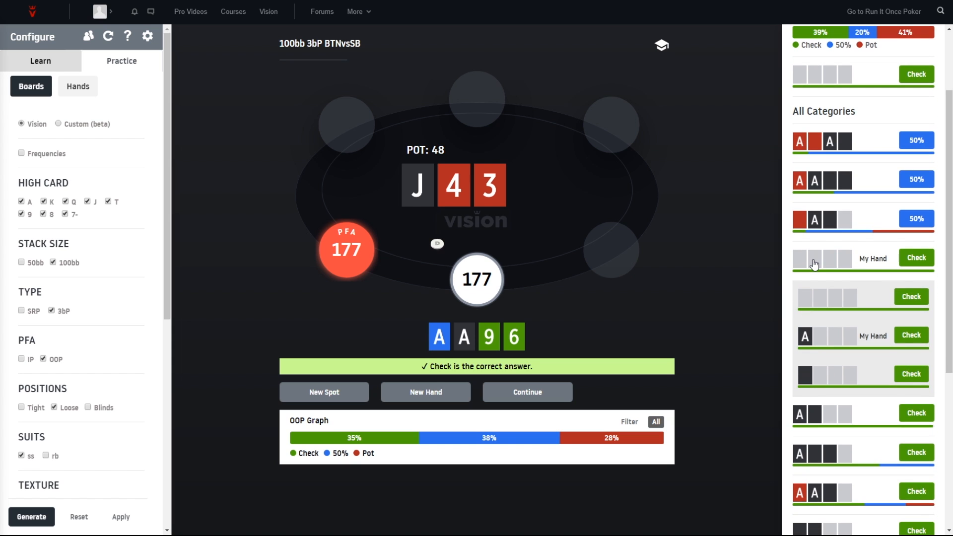
mouse_move(824, 298)
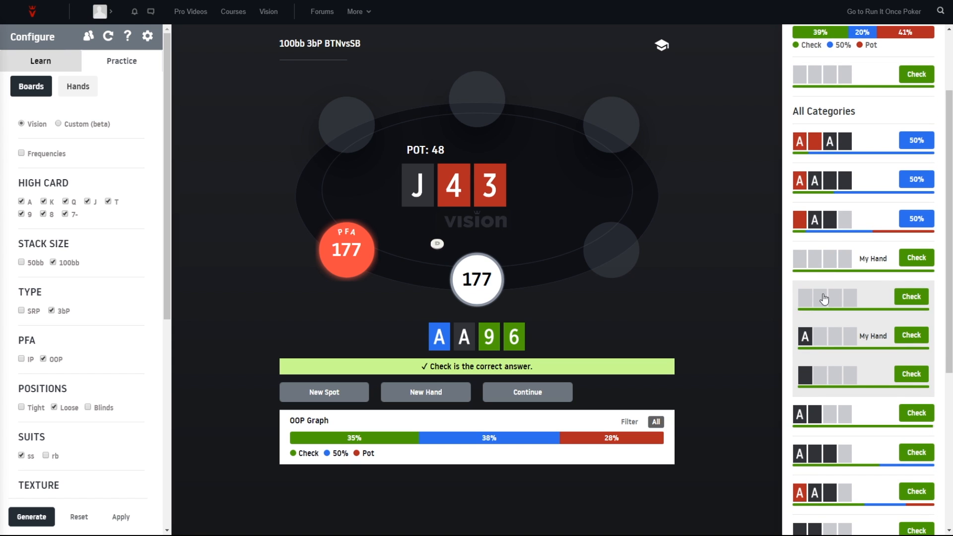
mouse_move(795, 329)
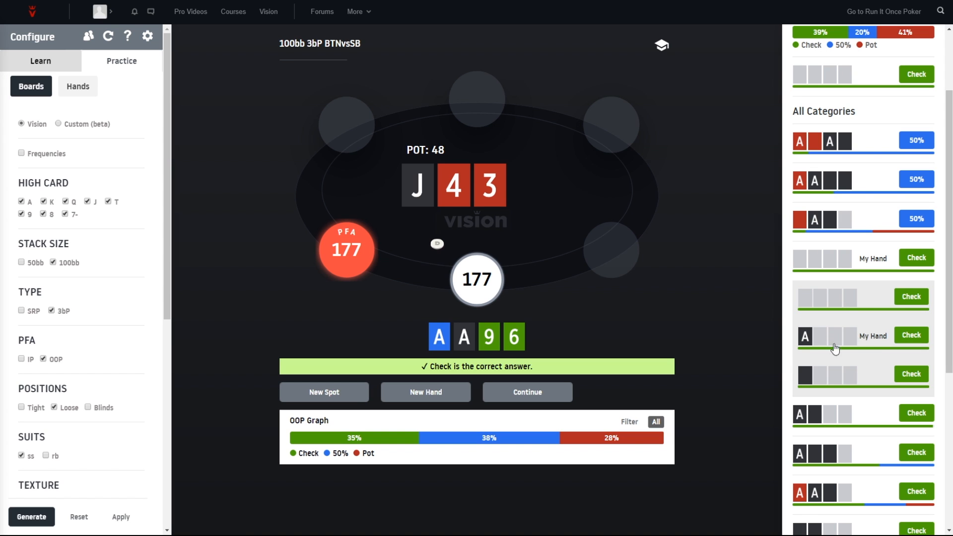
mouse_move(815, 376)
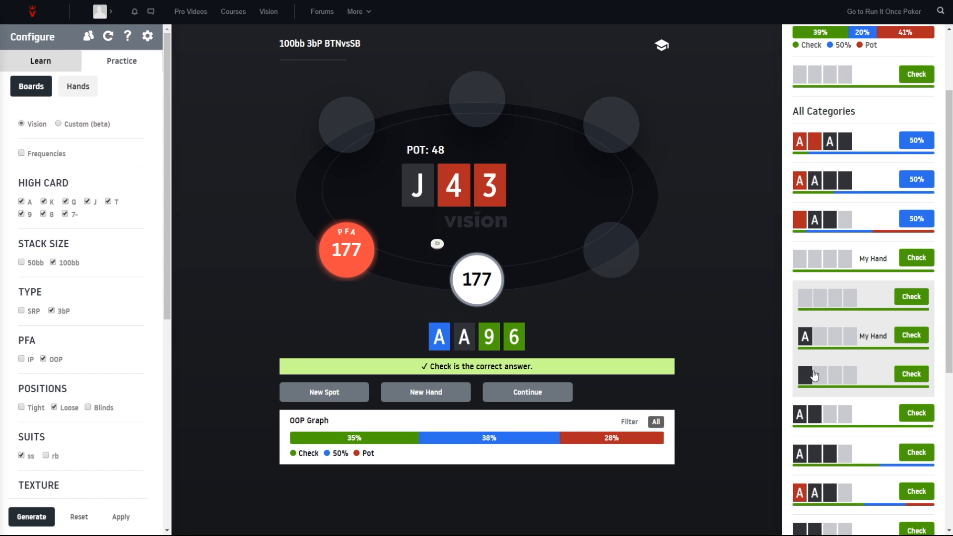
mouse_move(826, 370)
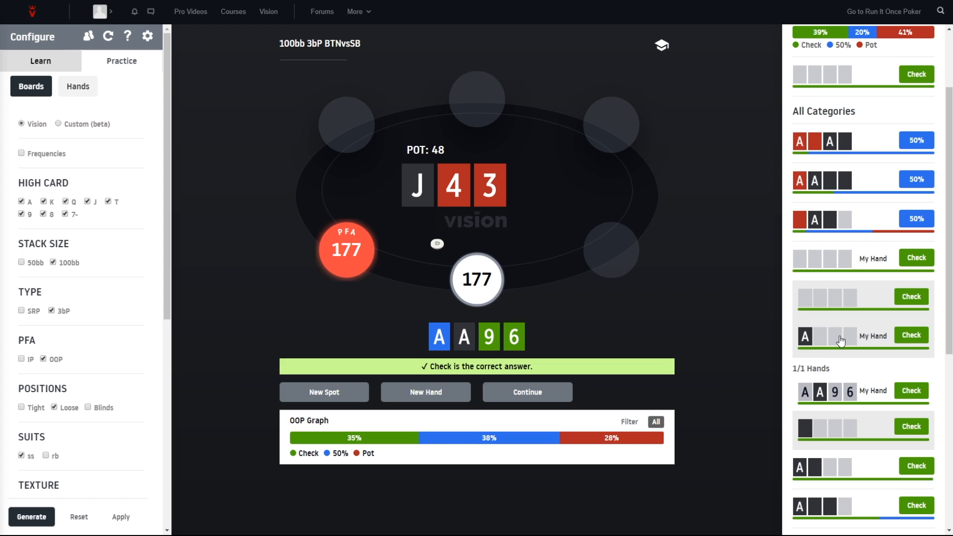
scroll("down", 3)
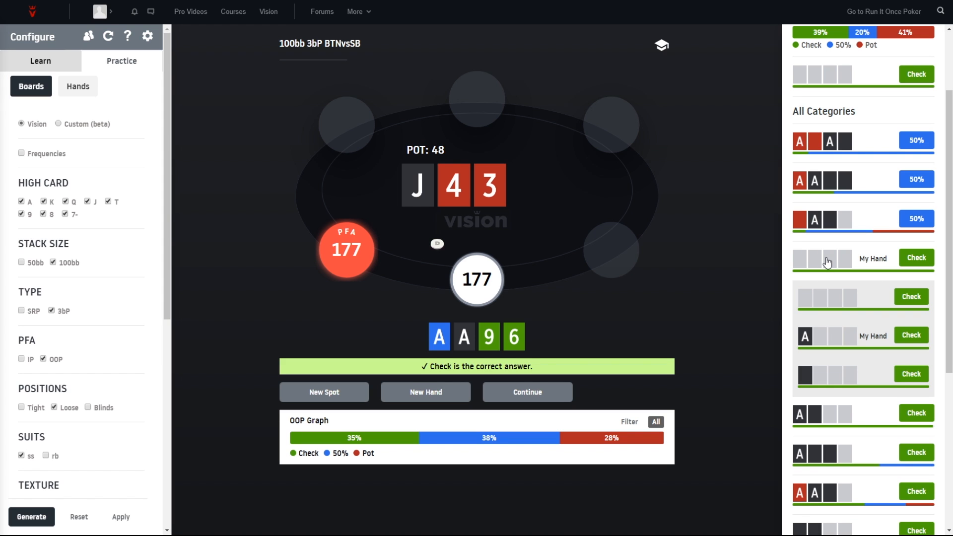
scroll("down", 3)
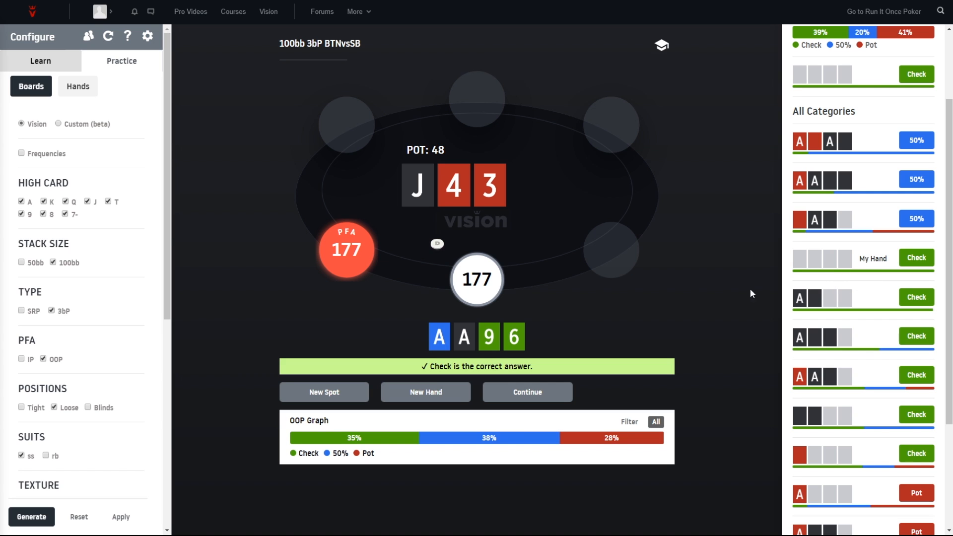
mouse_move(479, 228)
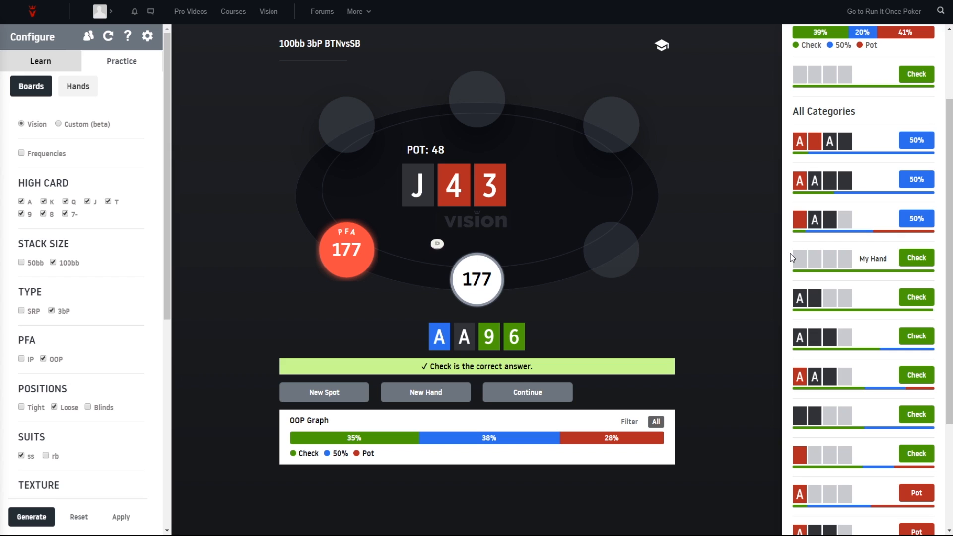
mouse_move(792, 258)
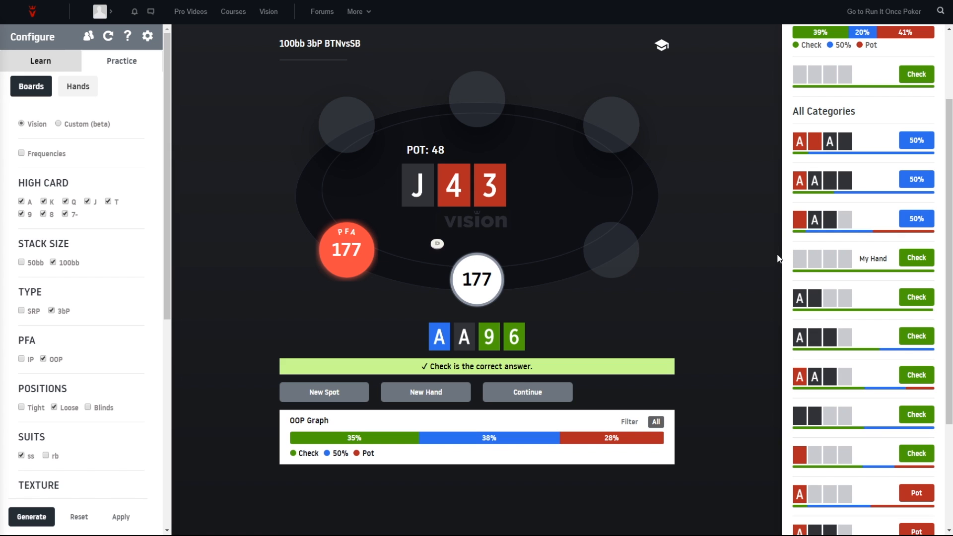
mouse_move(805, 274)
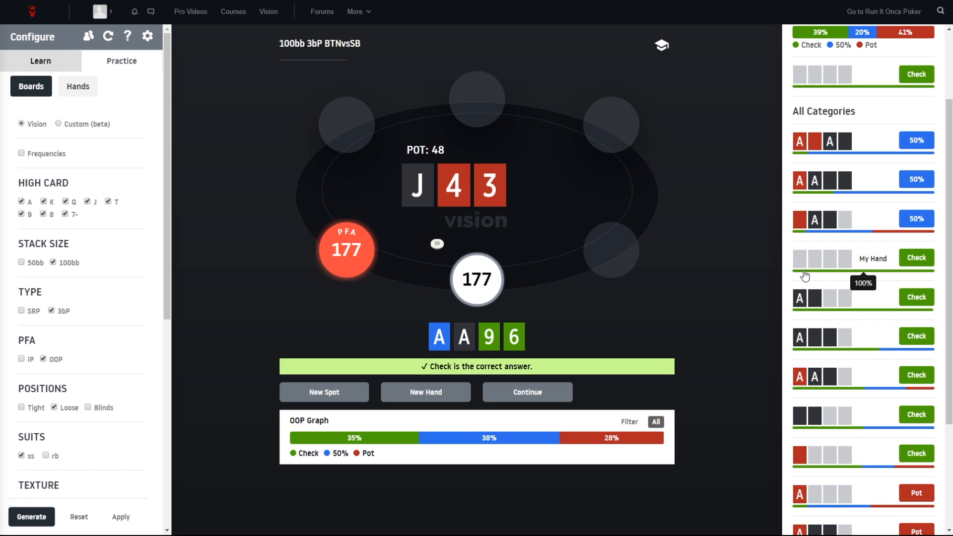
mouse_move(820, 277)
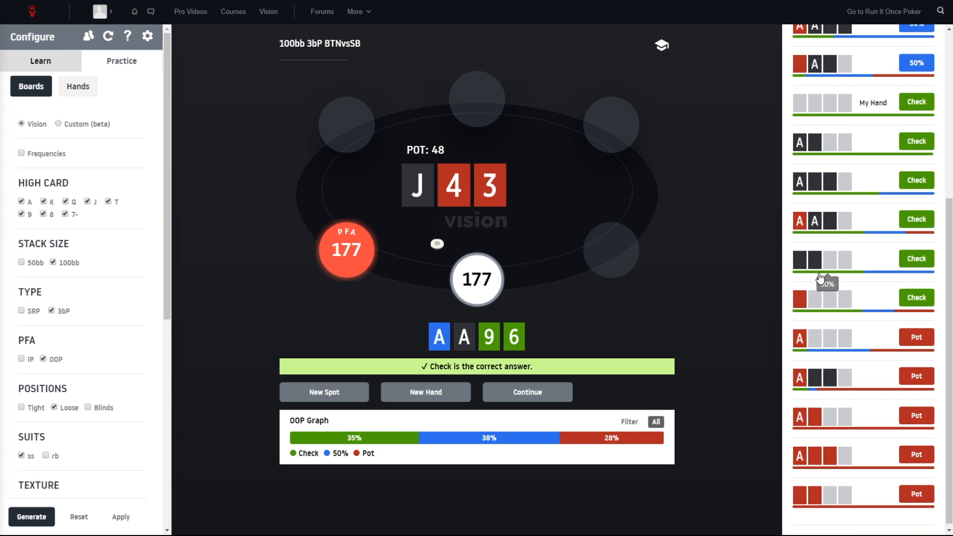
scroll("down", 3)
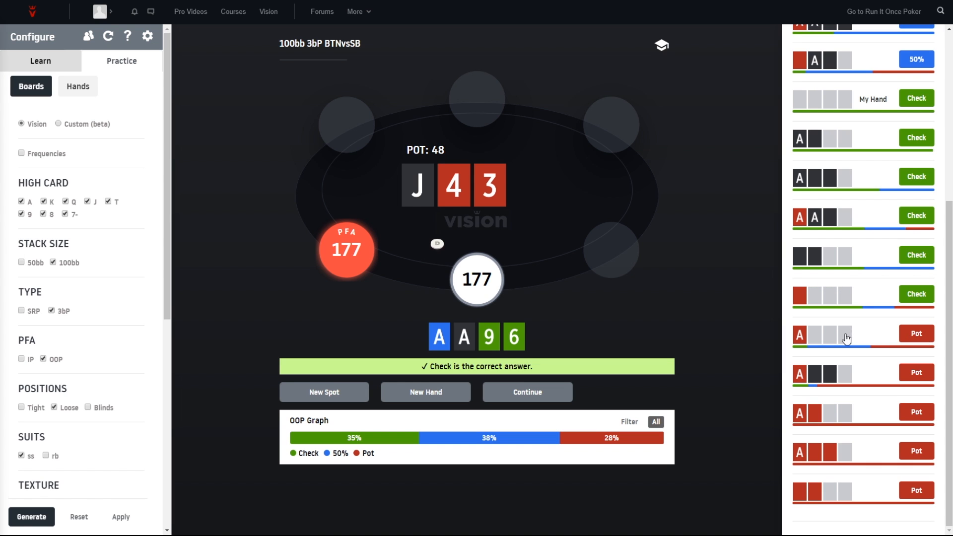
mouse_move(813, 344)
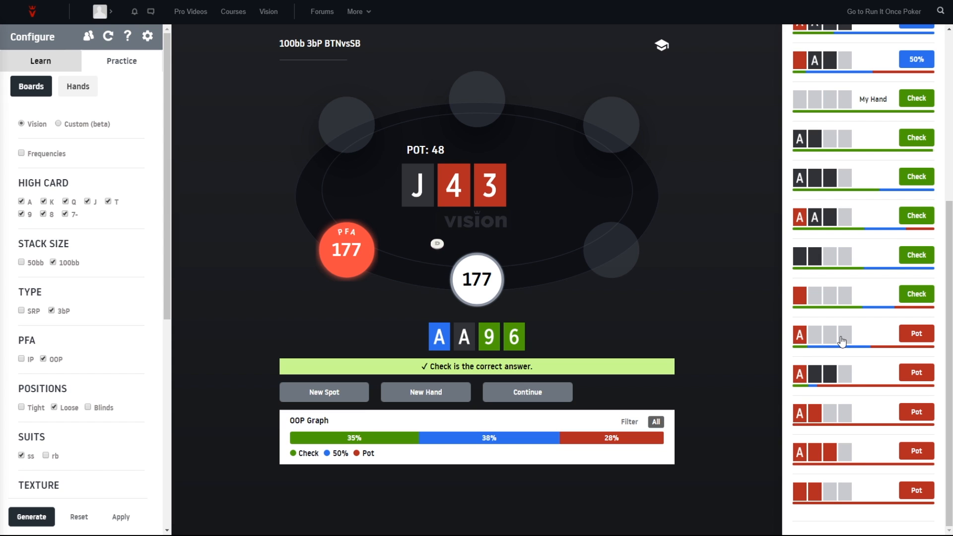
mouse_move(852, 341)
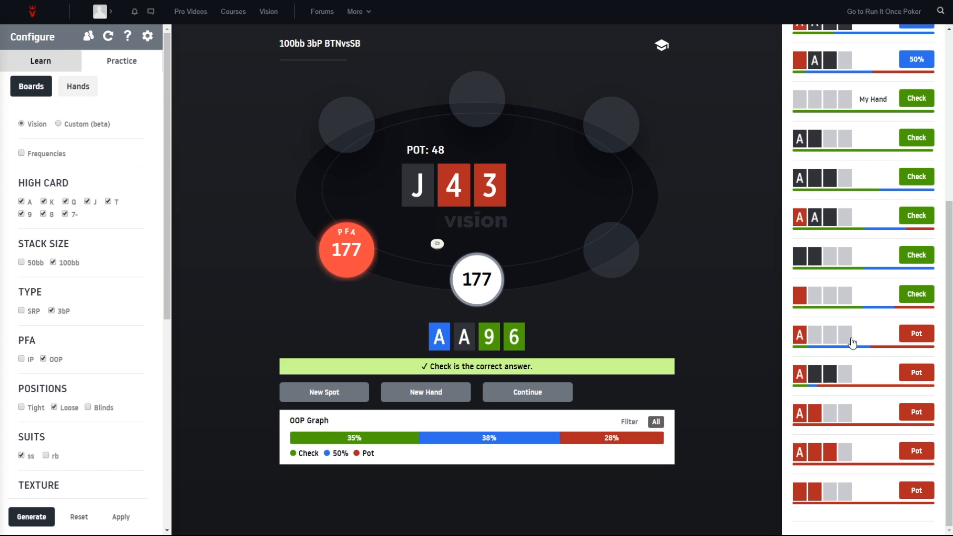
mouse_move(872, 343)
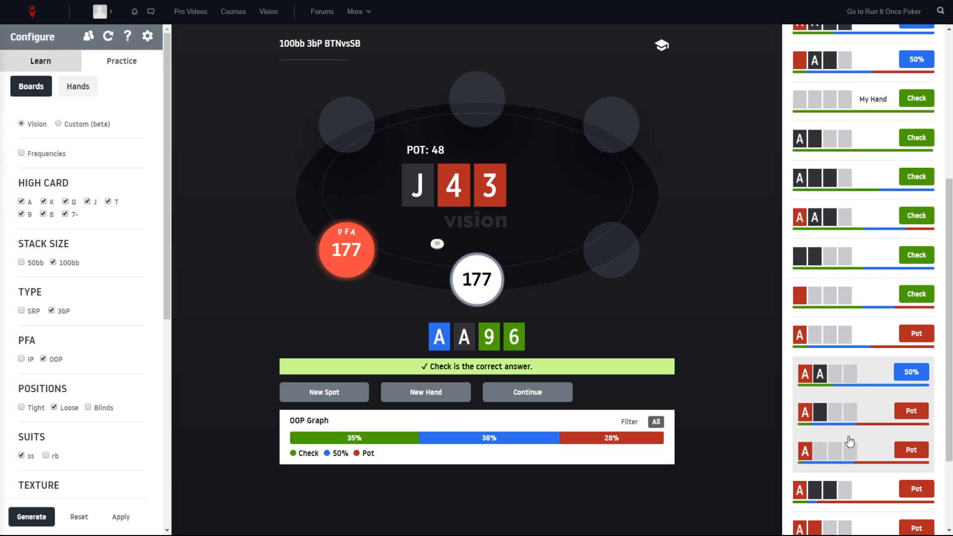
mouse_move(821, 390)
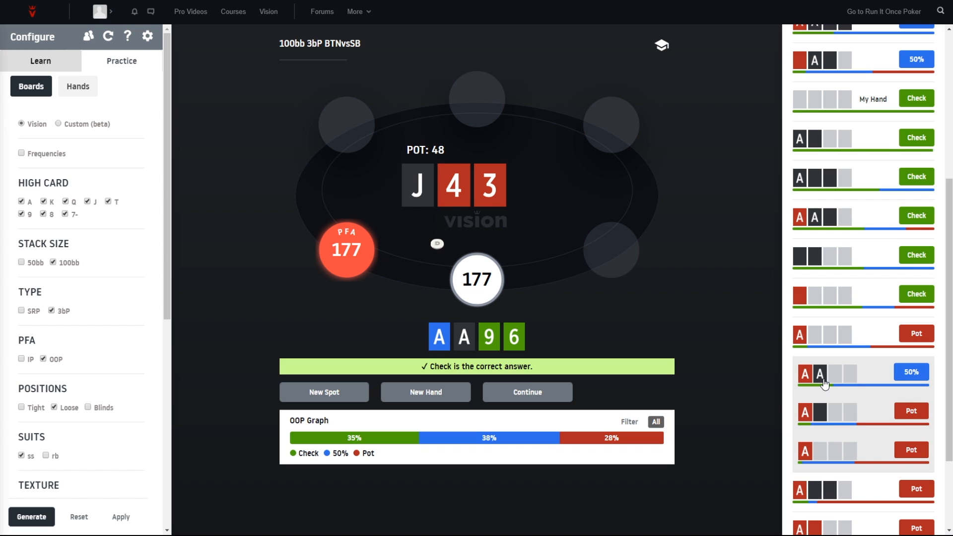
mouse_move(812, 381)
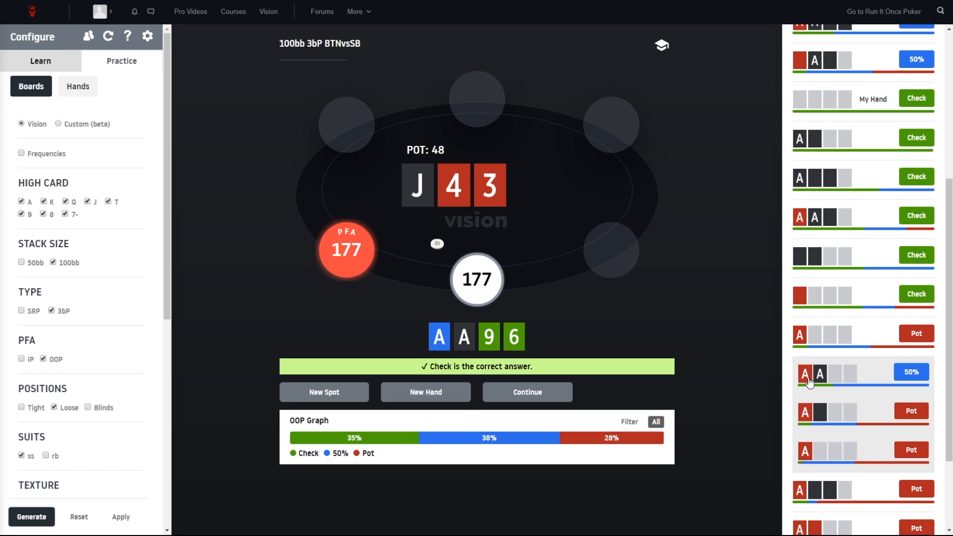
mouse_move(813, 385)
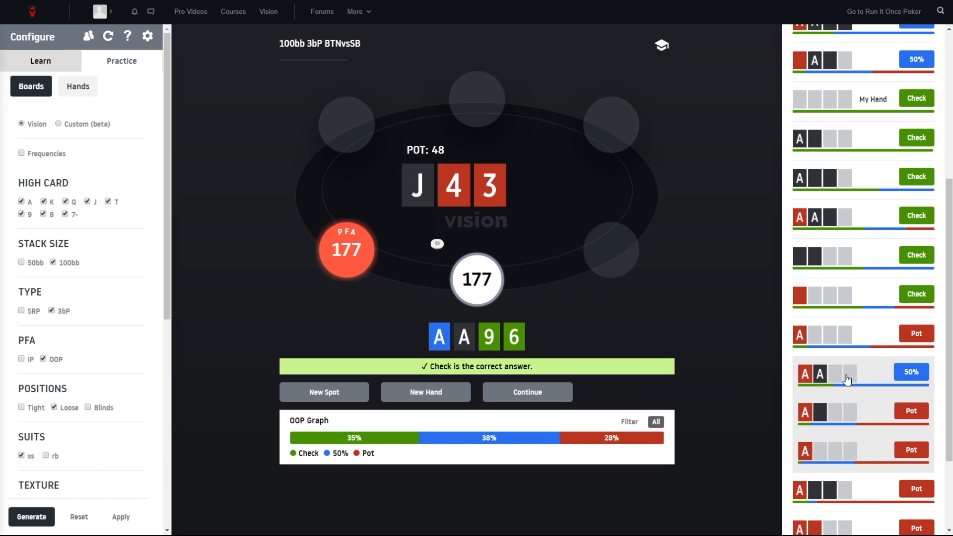
mouse_move(850, 378)
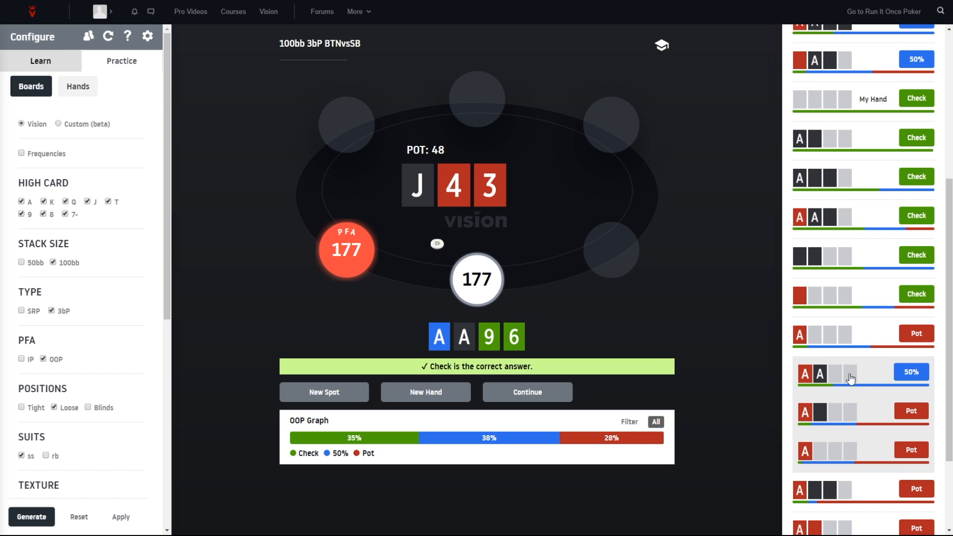
mouse_move(845, 375)
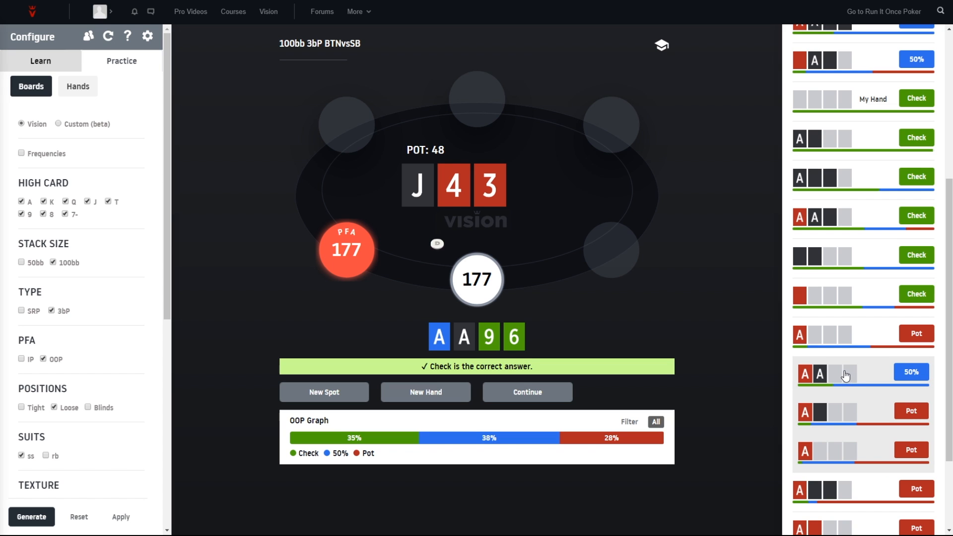
mouse_move(842, 338)
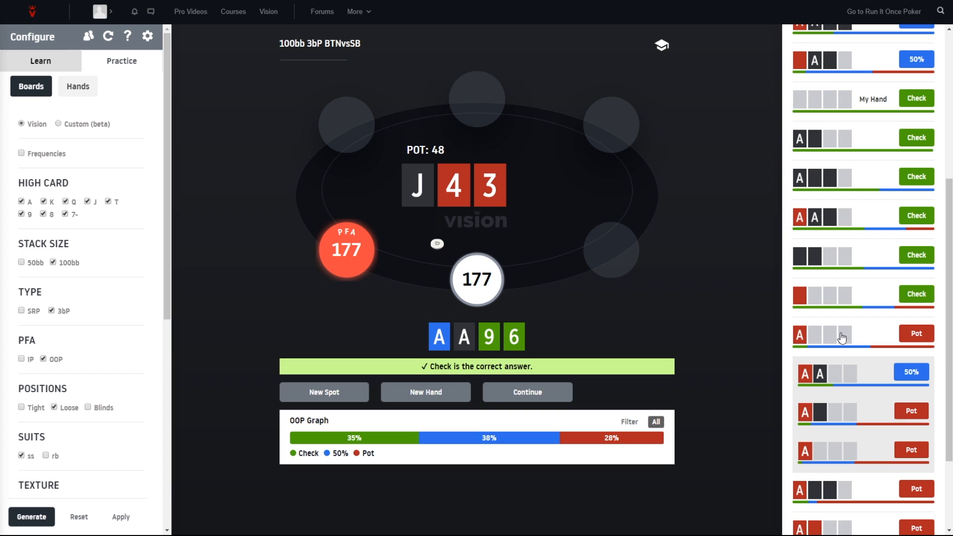
scroll("down", 3)
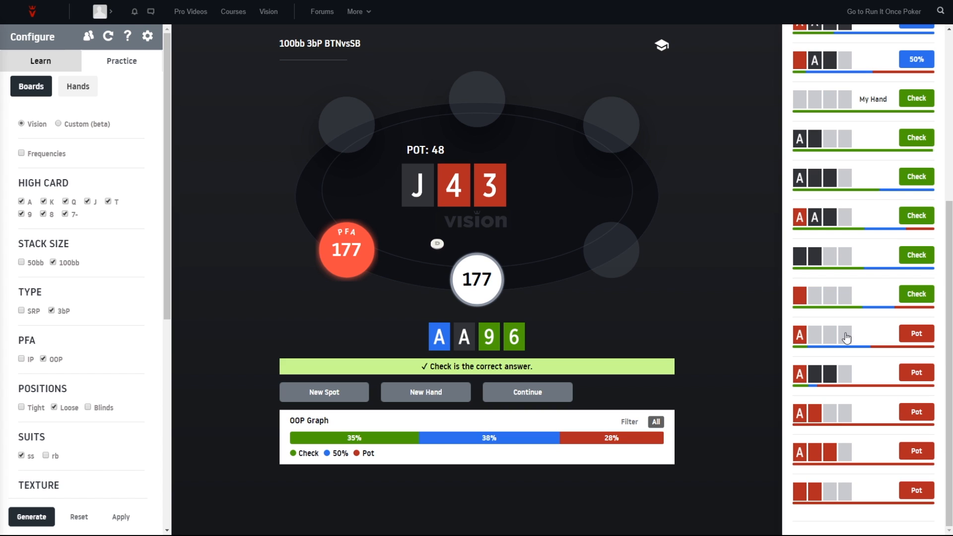
mouse_move(814, 374)
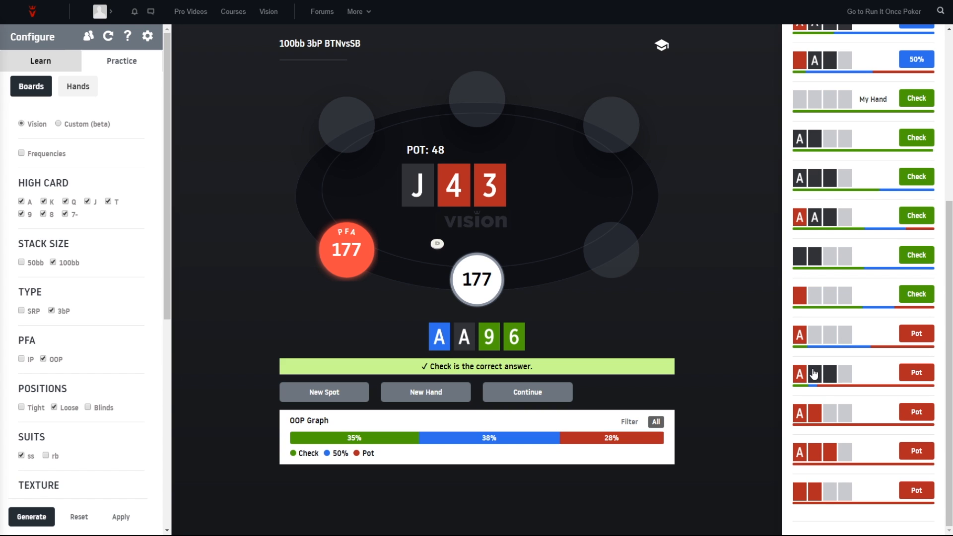
mouse_move(823, 425)
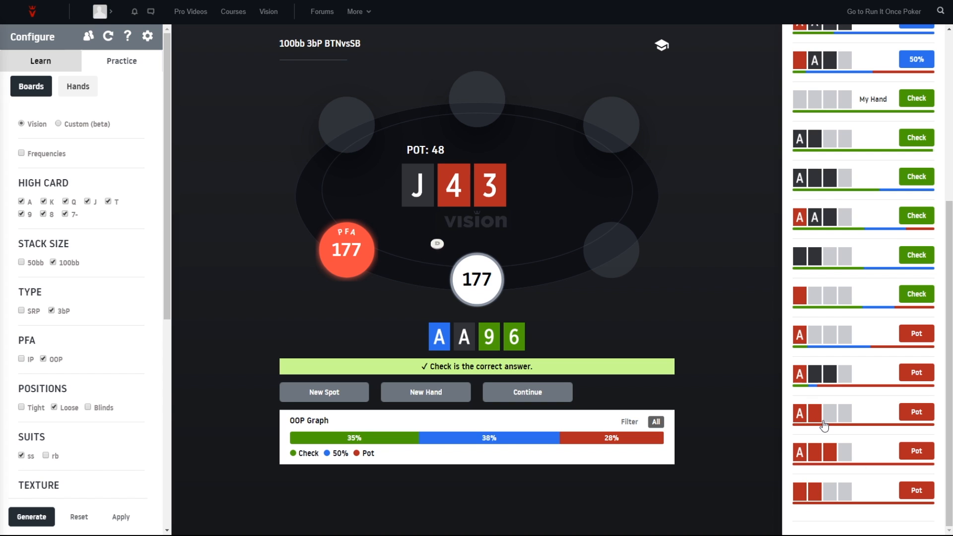
mouse_move(814, 423)
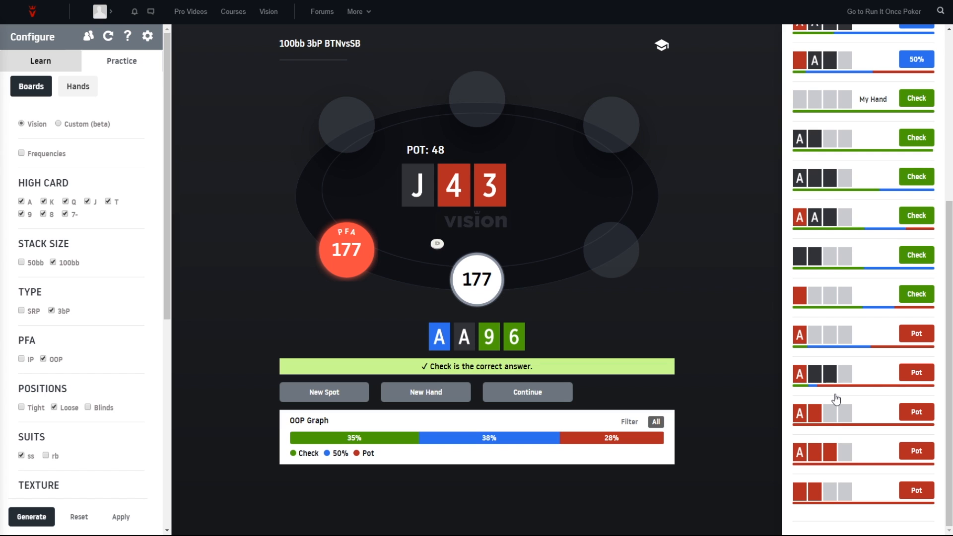
mouse_move(868, 397)
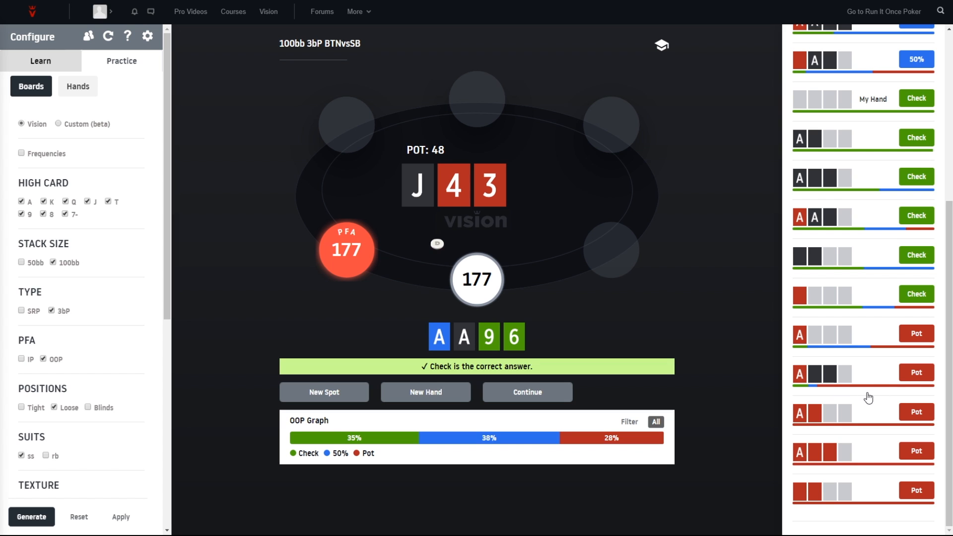
scroll("down", 3)
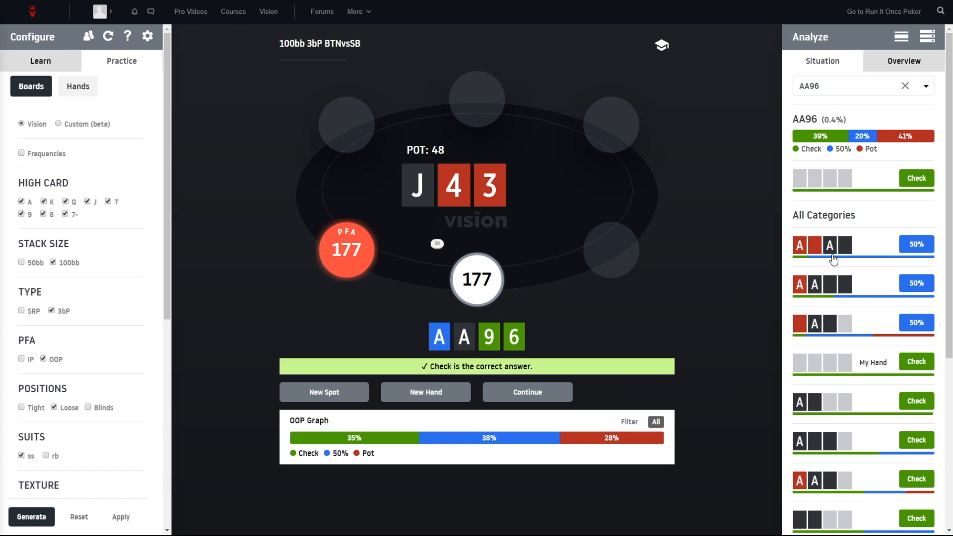
mouse_move(855, 299)
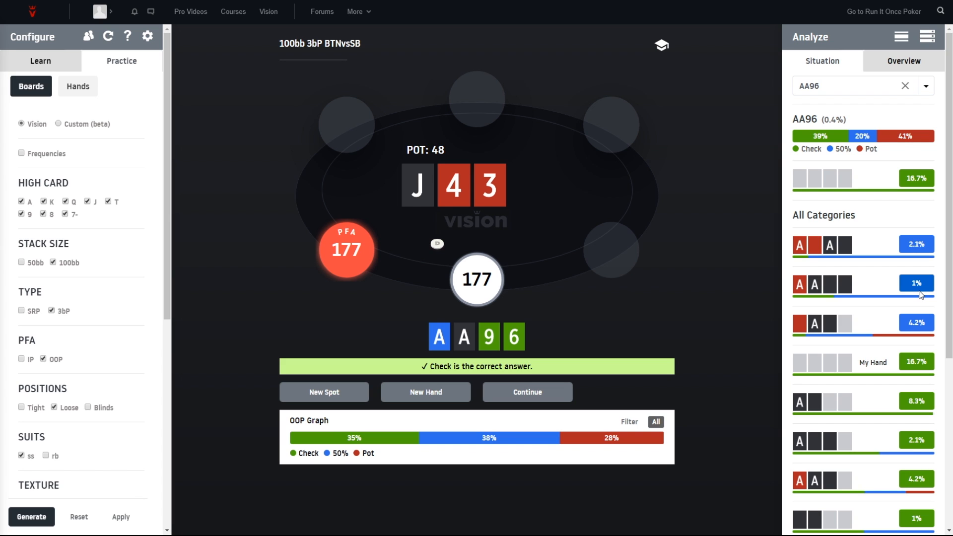
mouse_move(894, 378)
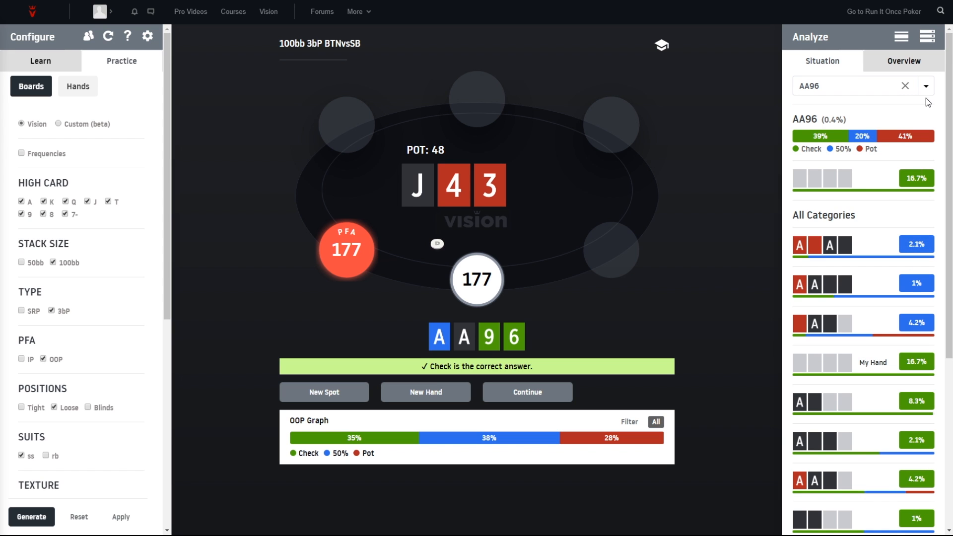
Raise the 'Show Categories with >' threshold to show only five larger categories.
left_click(925, 86)
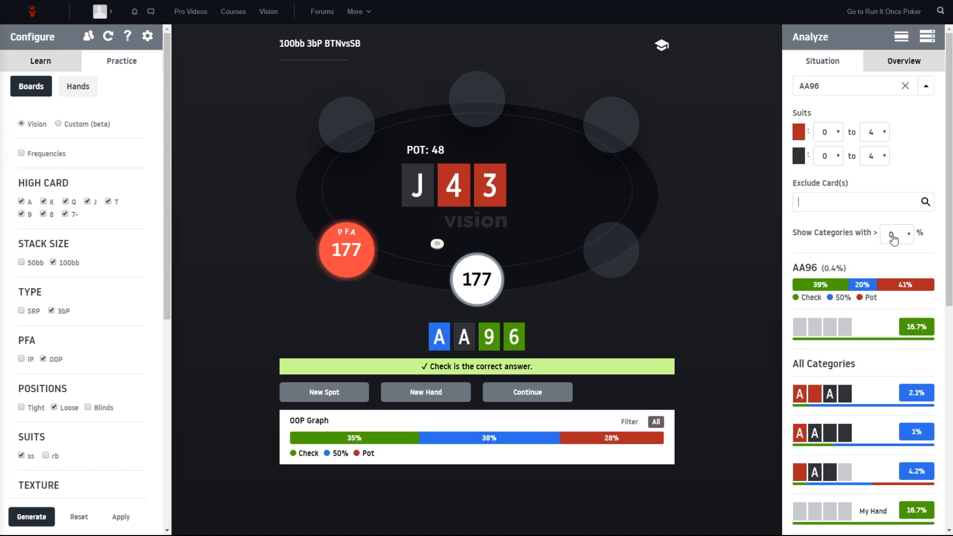
left_click(896, 234)
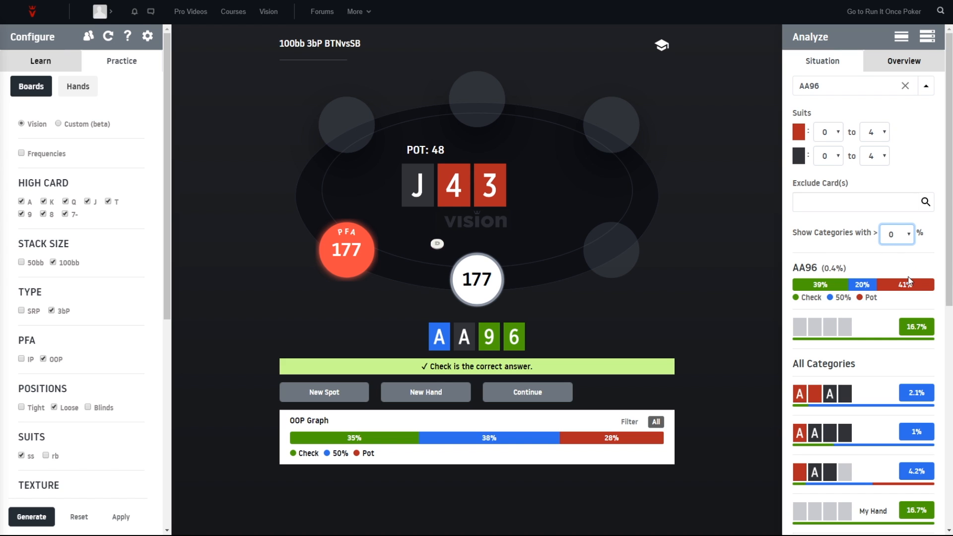
left_click(897, 234)
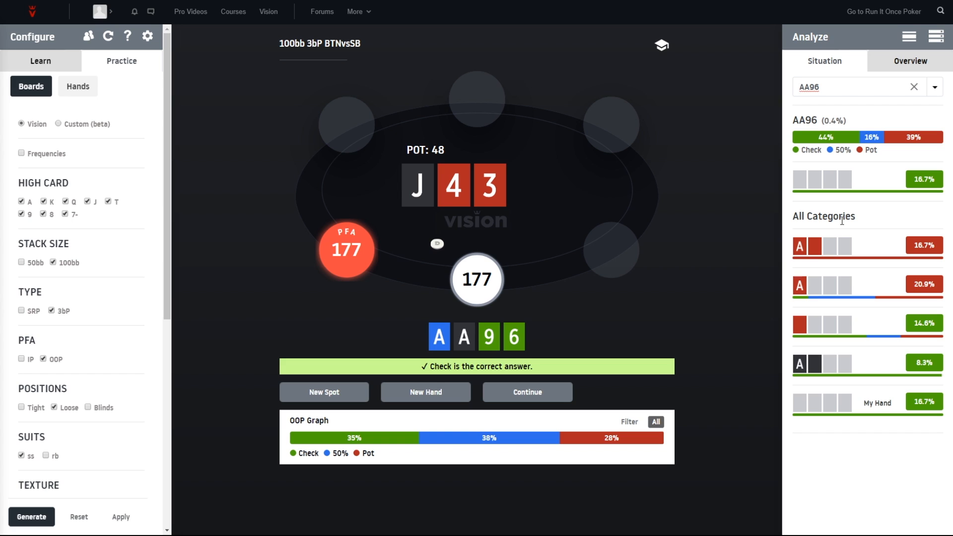
mouse_move(859, 225)
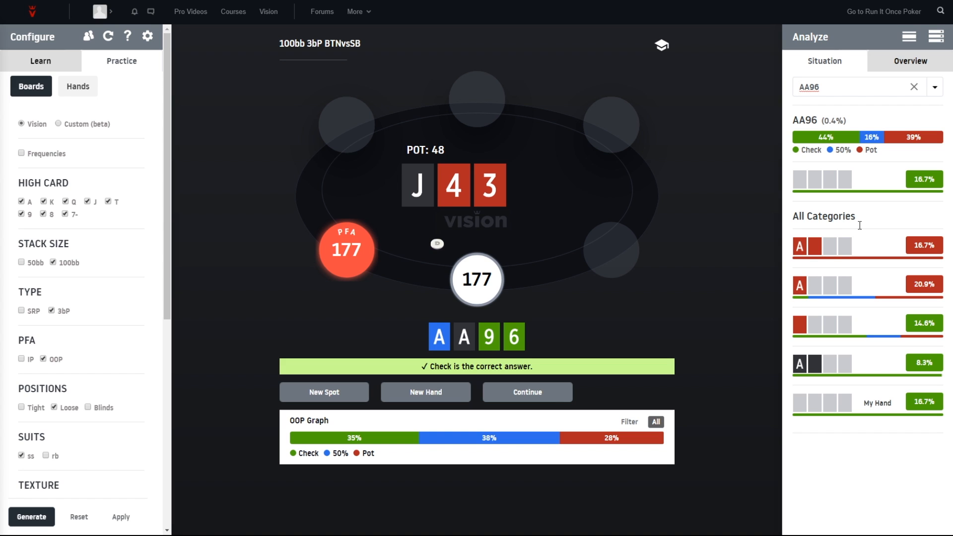
mouse_move(845, 266)
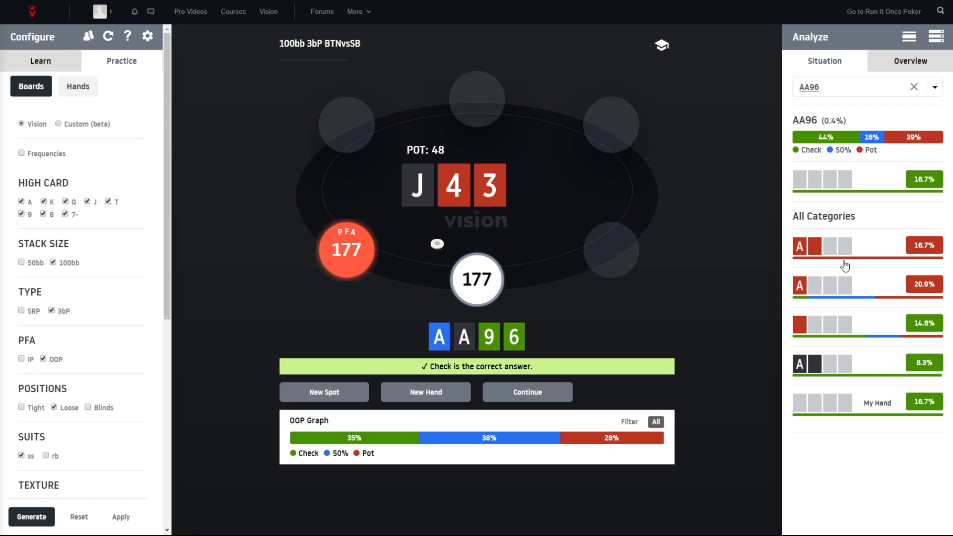
mouse_move(857, 371)
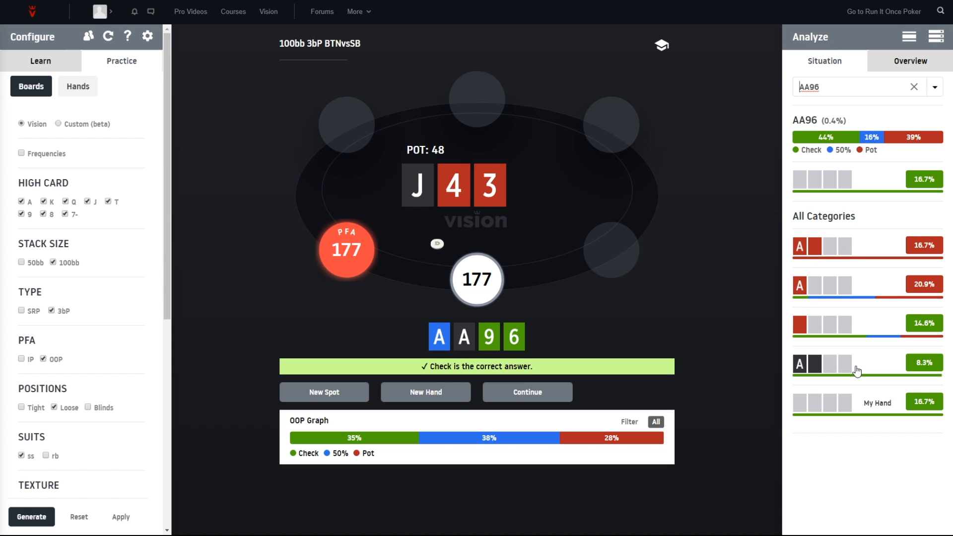
mouse_move(882, 355)
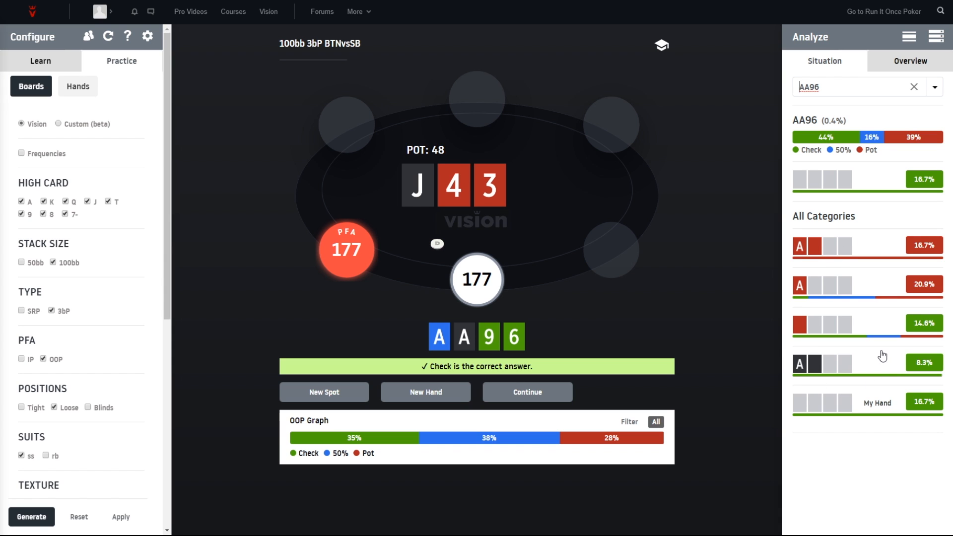
mouse_move(852, 361)
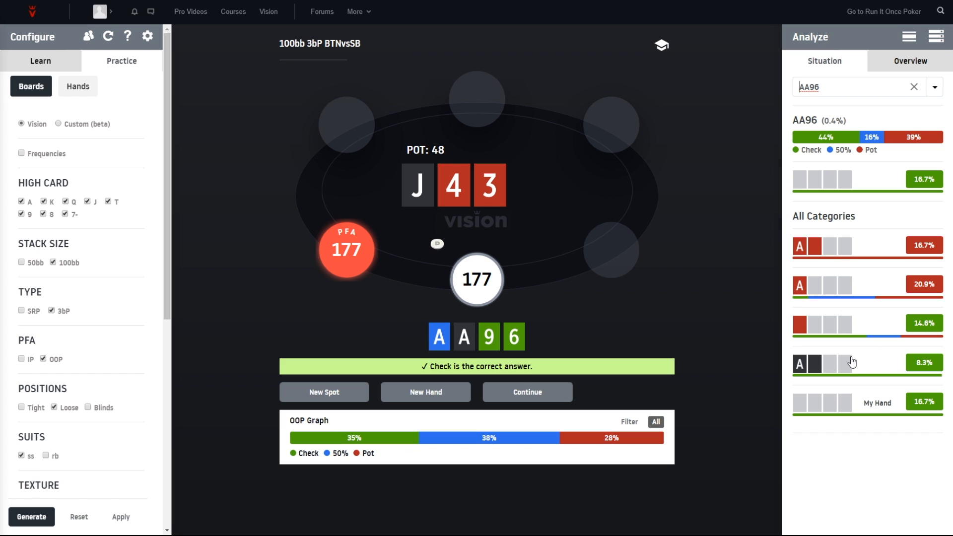
mouse_move(832, 329)
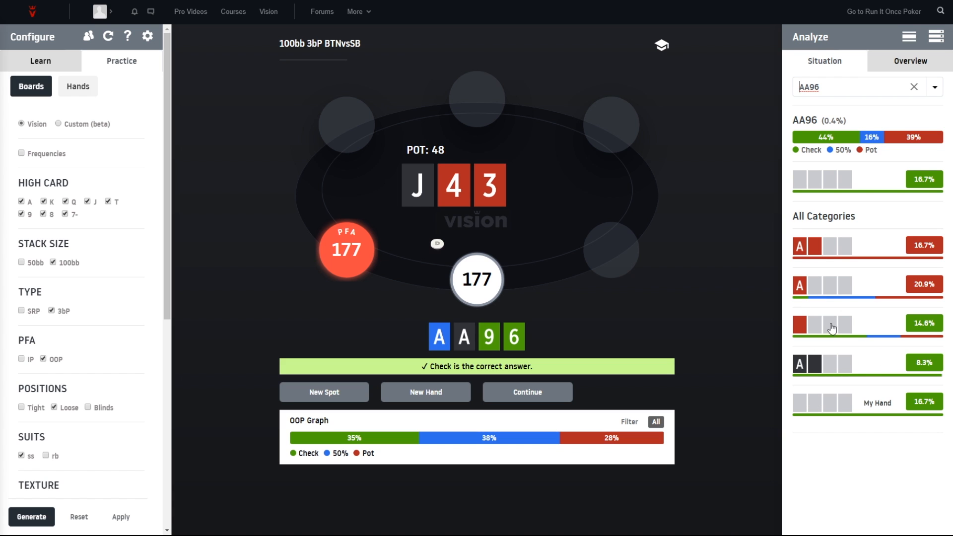
mouse_move(829, 279)
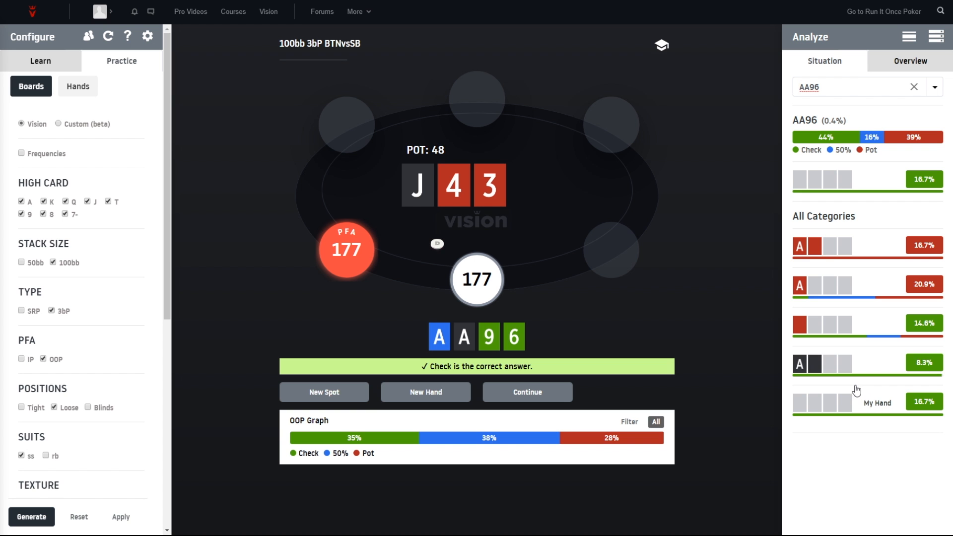
mouse_move(854, 384)
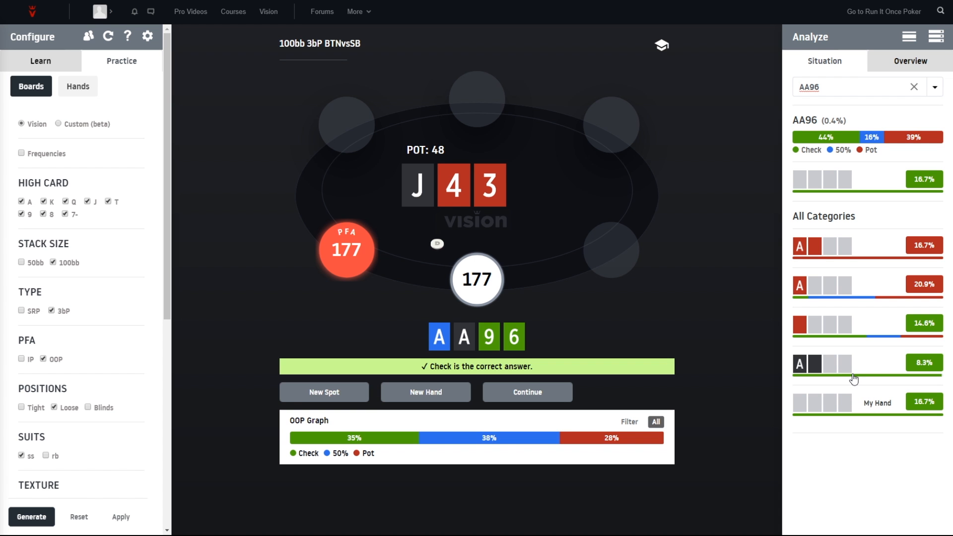